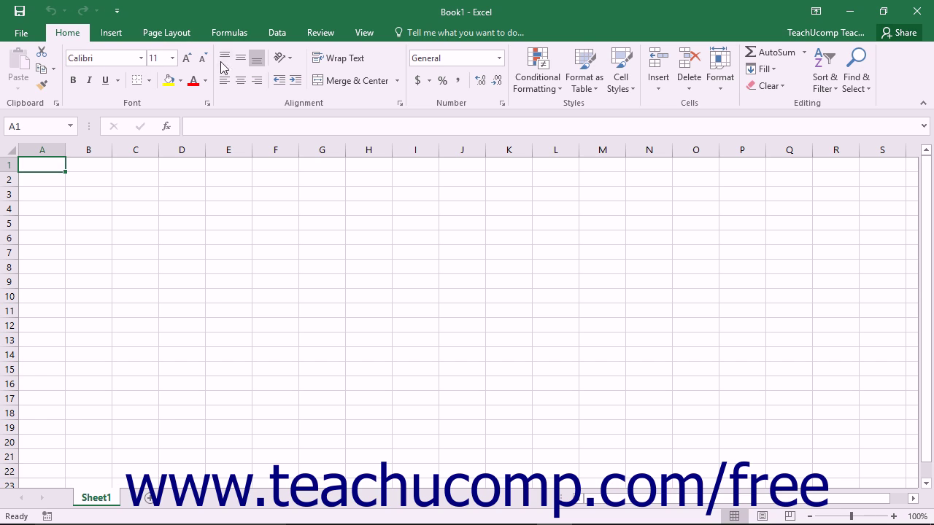
pyautogui.moveTo(156, 58)
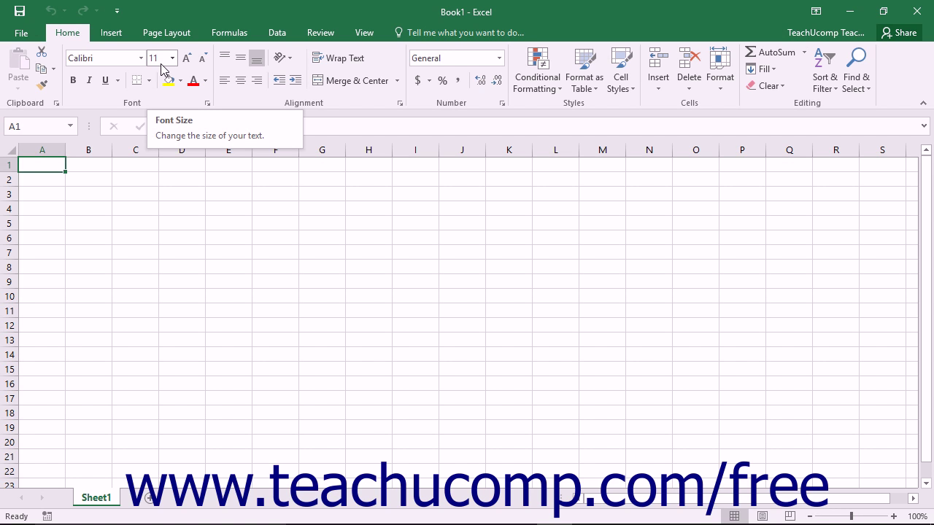
pyautogui.moveTo(116, 11)
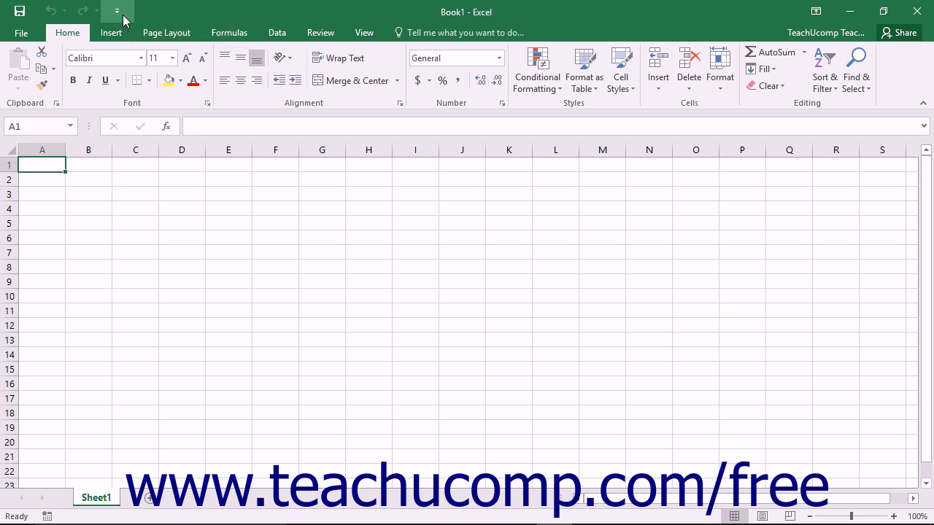
# Step: Add Touch/Mouse Mode to the Quick Access Toolbar from the Customize menu
pyautogui.click(116, 12)
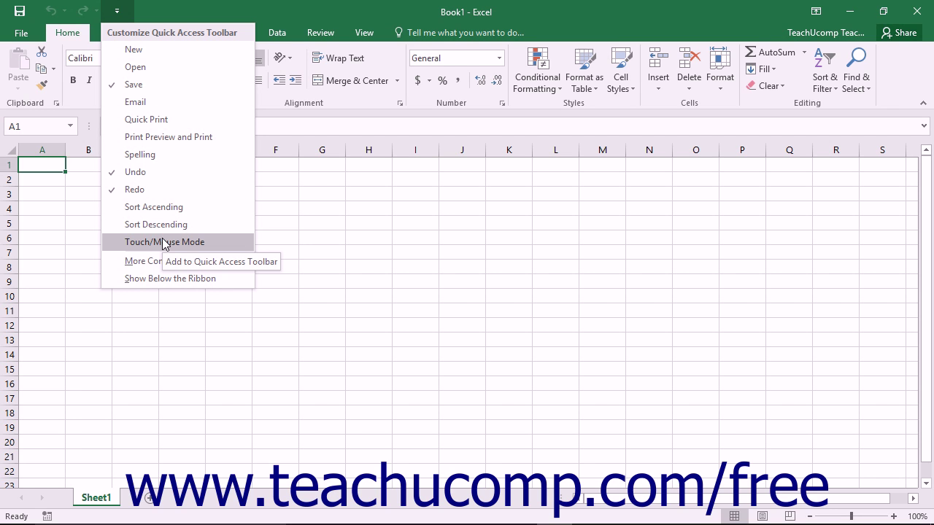
pyautogui.click(164, 243)
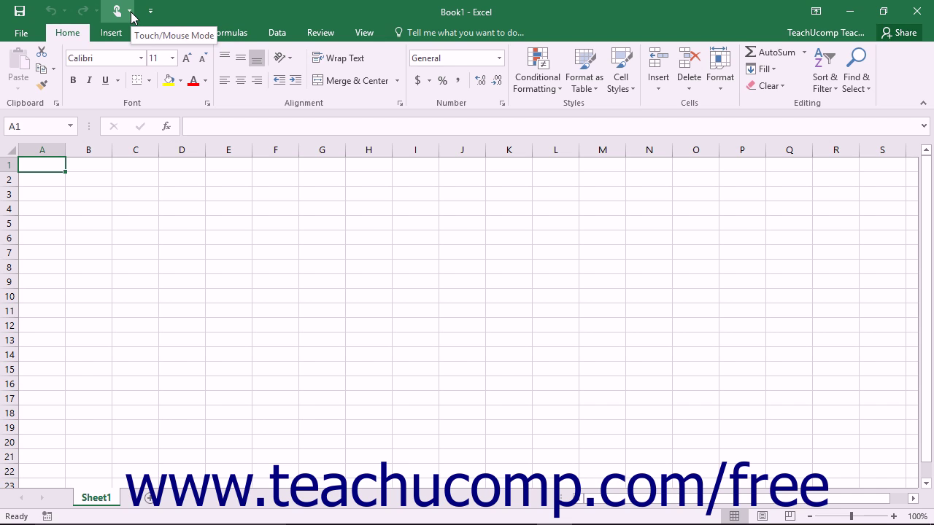
pyautogui.click(129, 12)
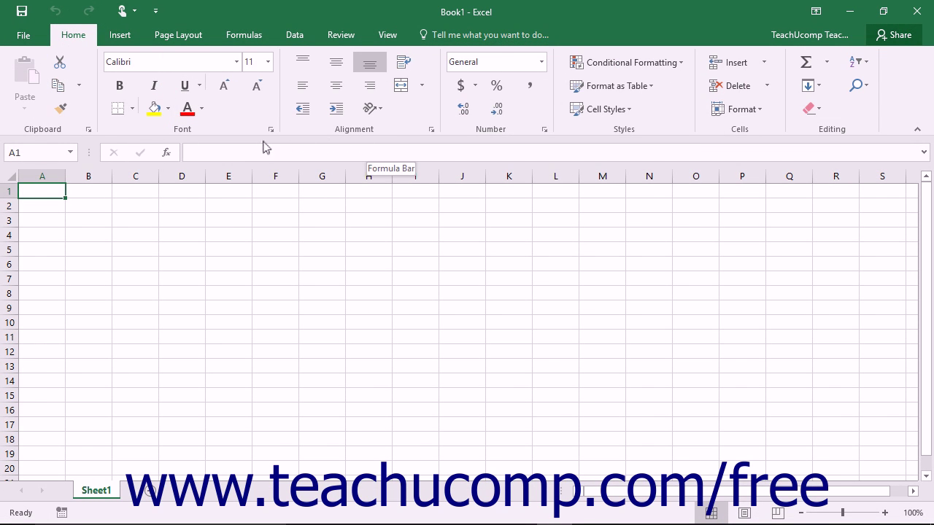
pyautogui.moveTo(120, 35)
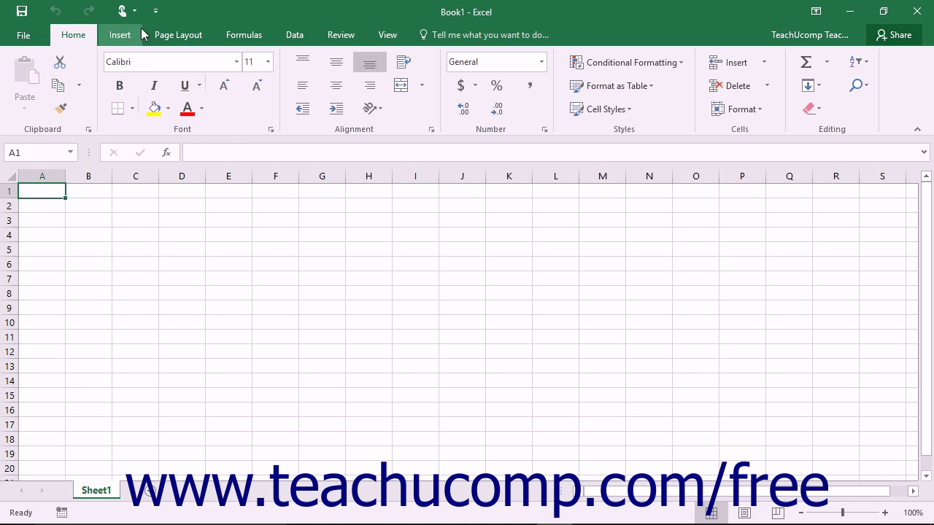
pyautogui.moveTo(124, 11)
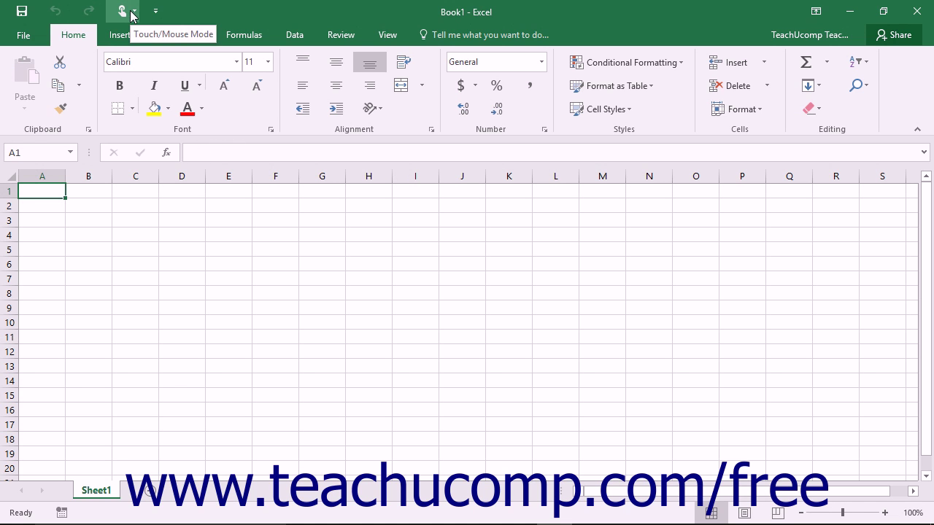
# Step: Switch the interface back from Touch layout to the standard Mouse layout
pyautogui.click(122, 12)
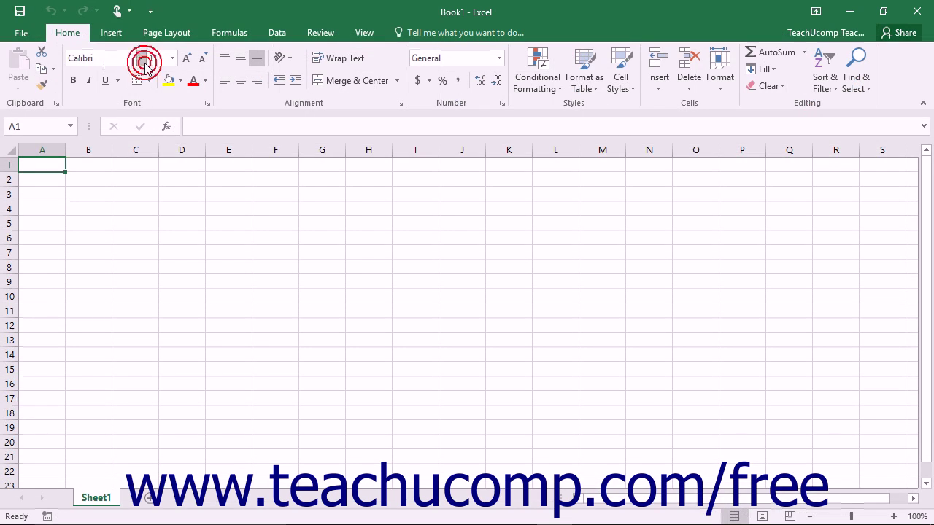
pyautogui.moveTo(102, 59)
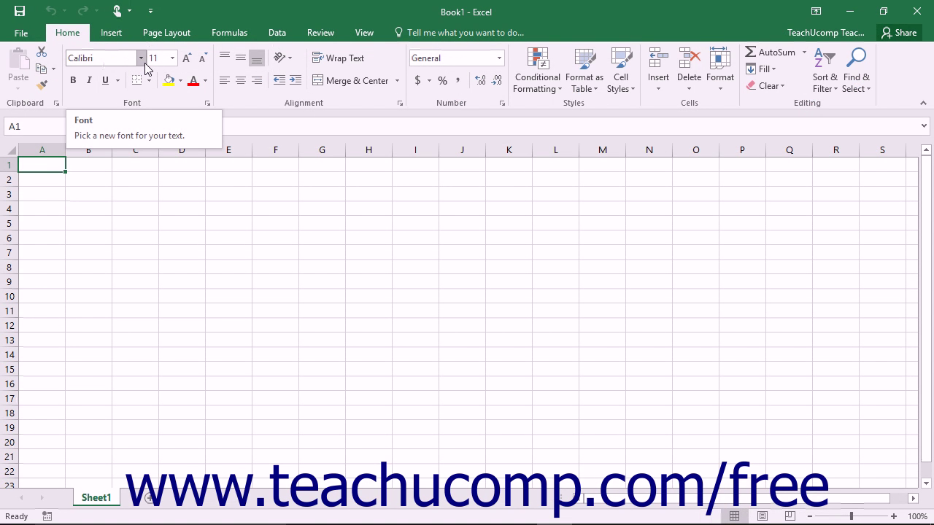